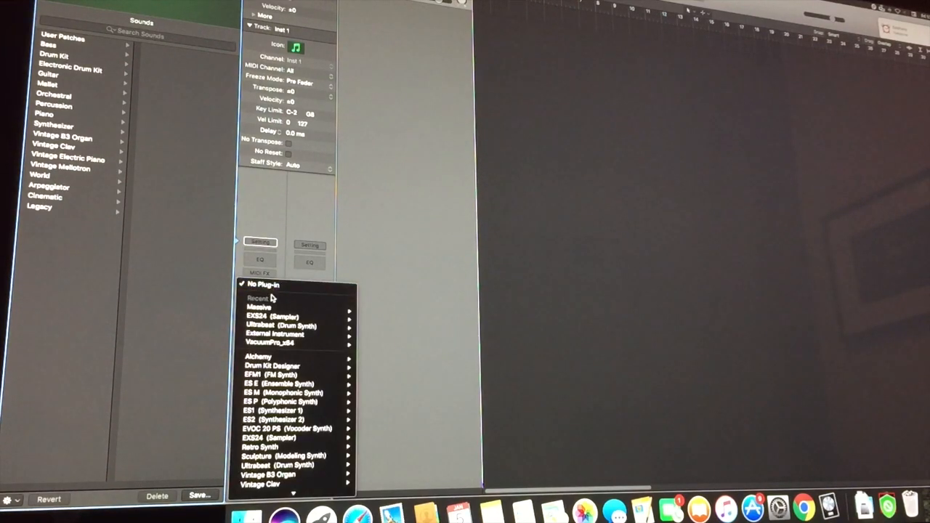
mouse_move(251, 444)
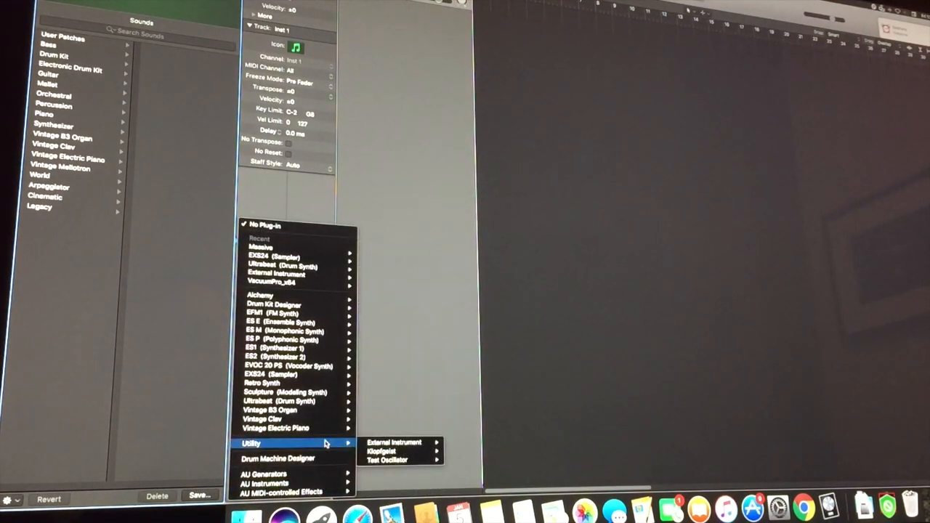
mouse_move(395, 442)
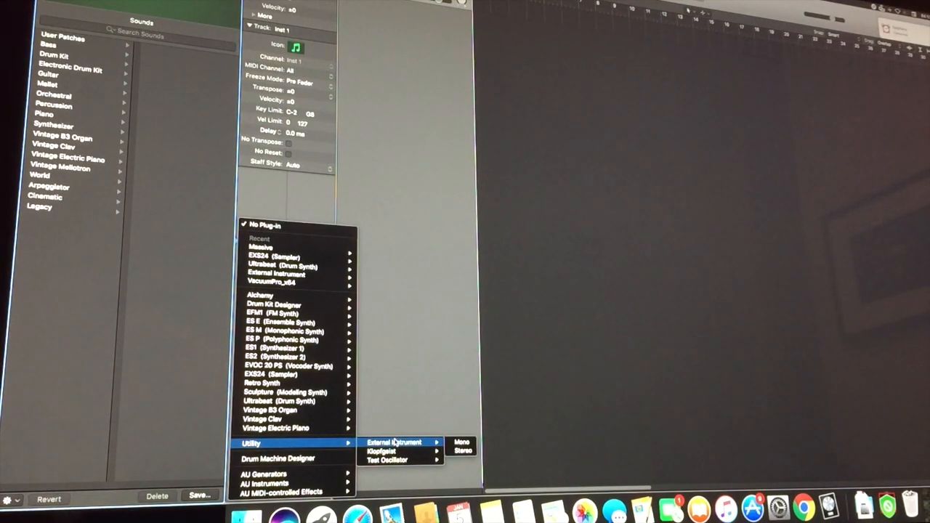
mouse_move(463, 442)
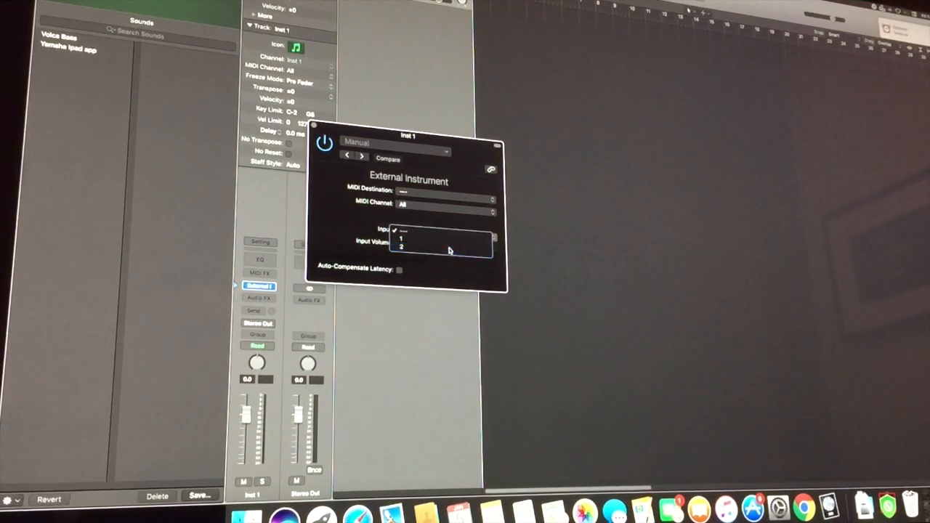
left_click(401, 247)
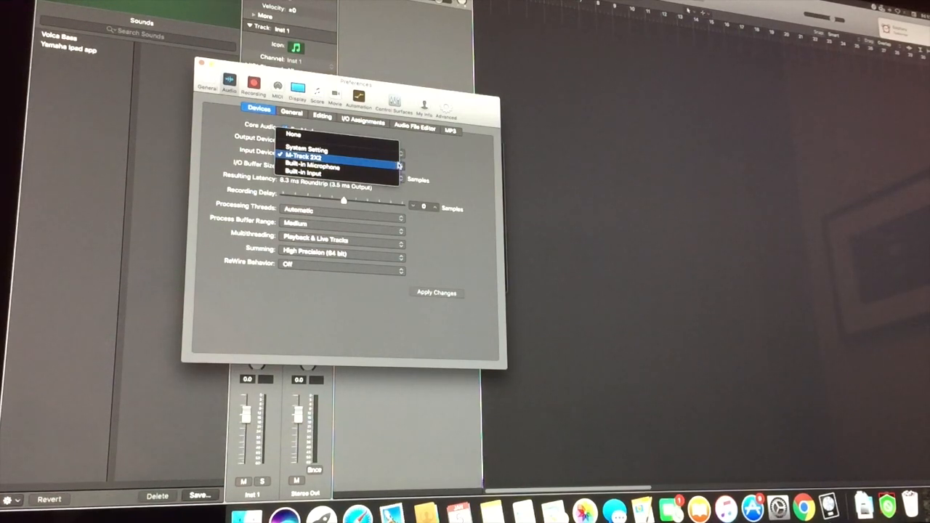
Choose M-Track 2X2 as the audio input device in Audio preferences
left_click(304, 157)
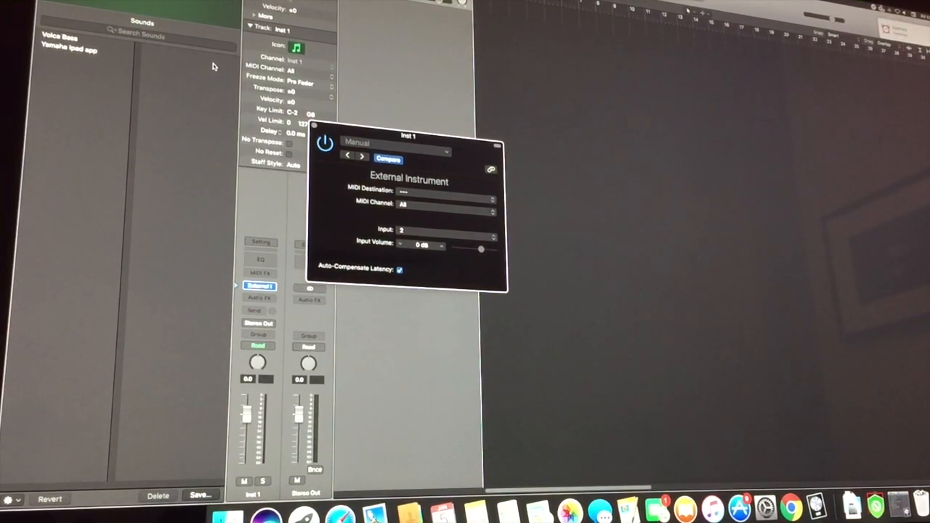
Set MIDI Destination to USB MIDI Interface, MIDI Channel to All, and Input to 2
left_click(443, 189)
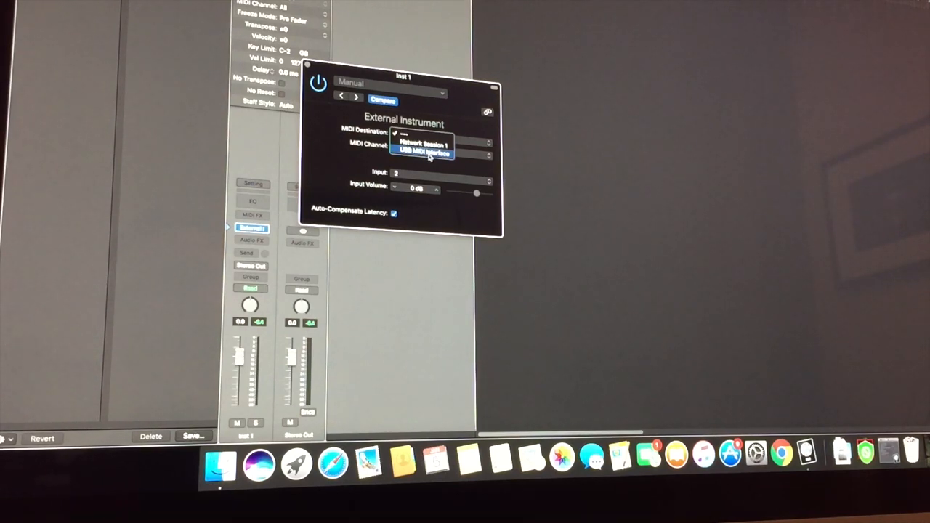
left_click(423, 151)
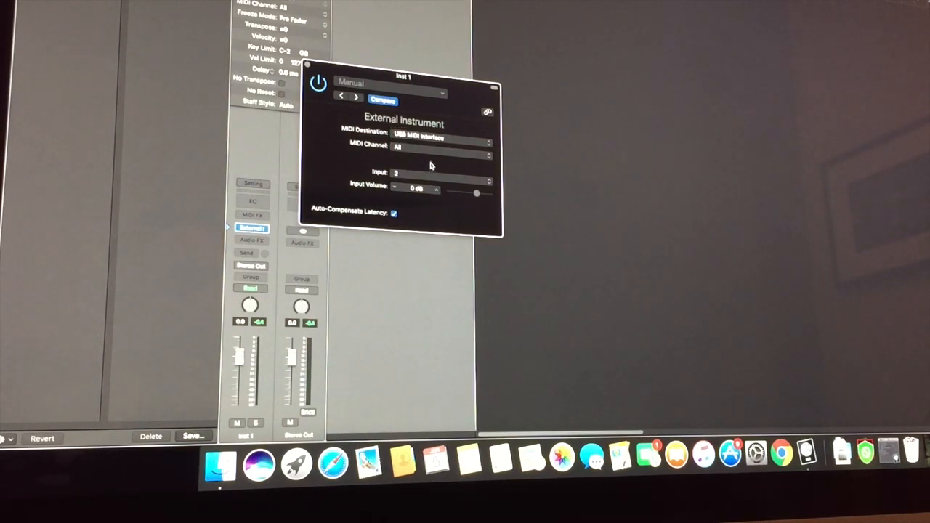
left_click(439, 147)
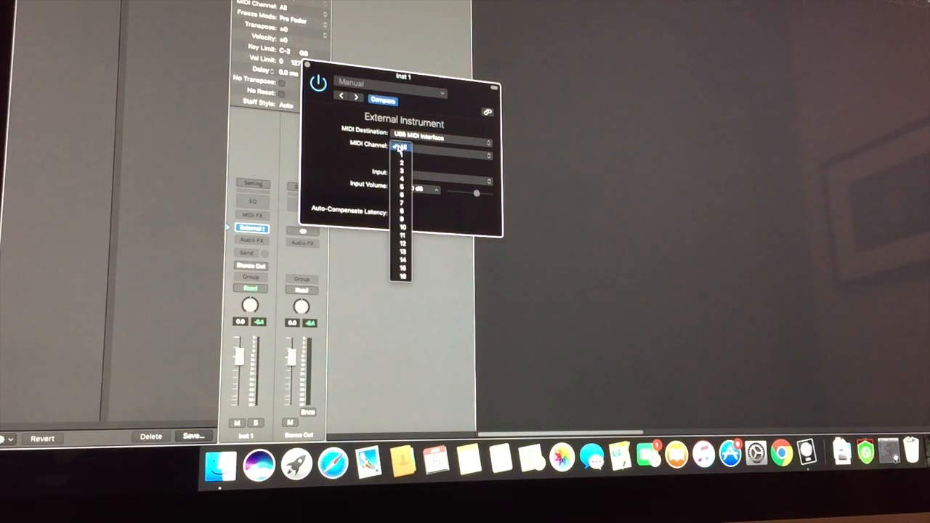
left_click(400, 145)
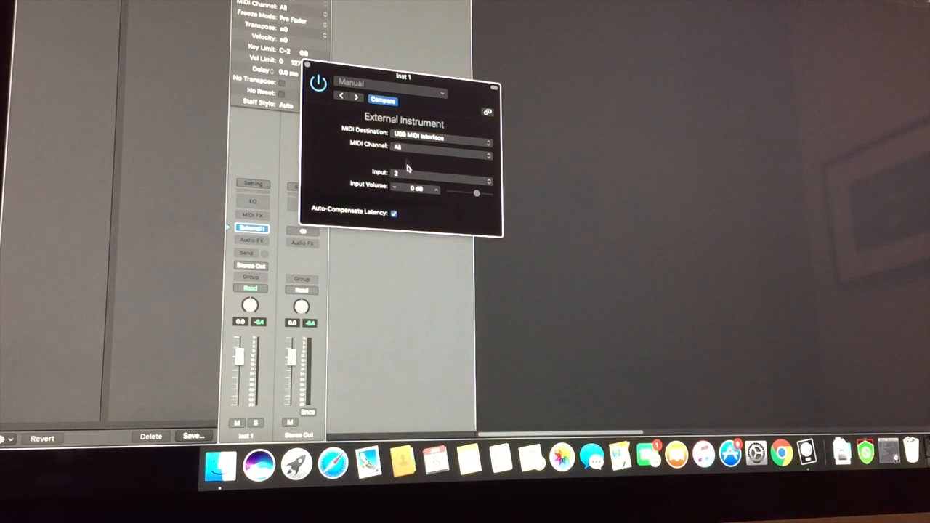
mouse_move(433, 160)
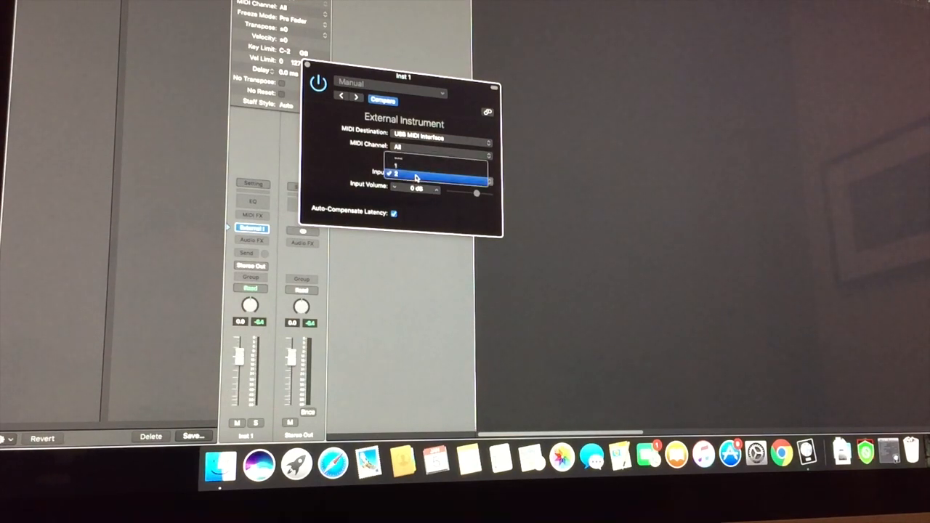
left_click(415, 176)
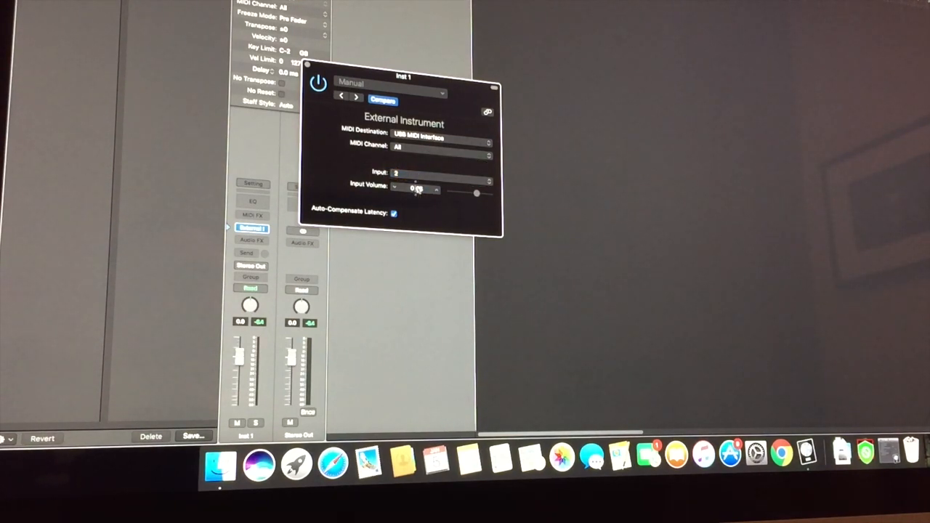